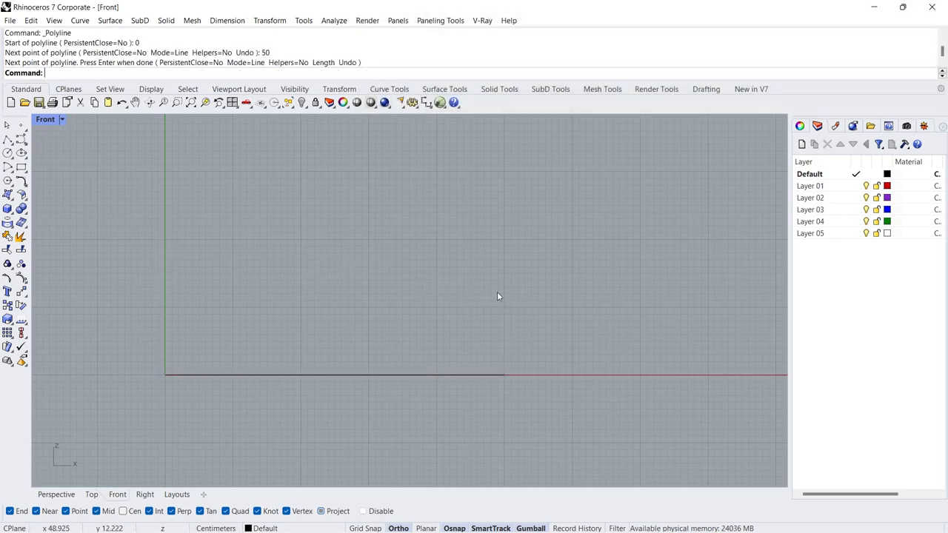
# Step: Run Grid and set ShowGrid=No so the Front viewport's background grid is hidden
pyautogui.write('Grid')
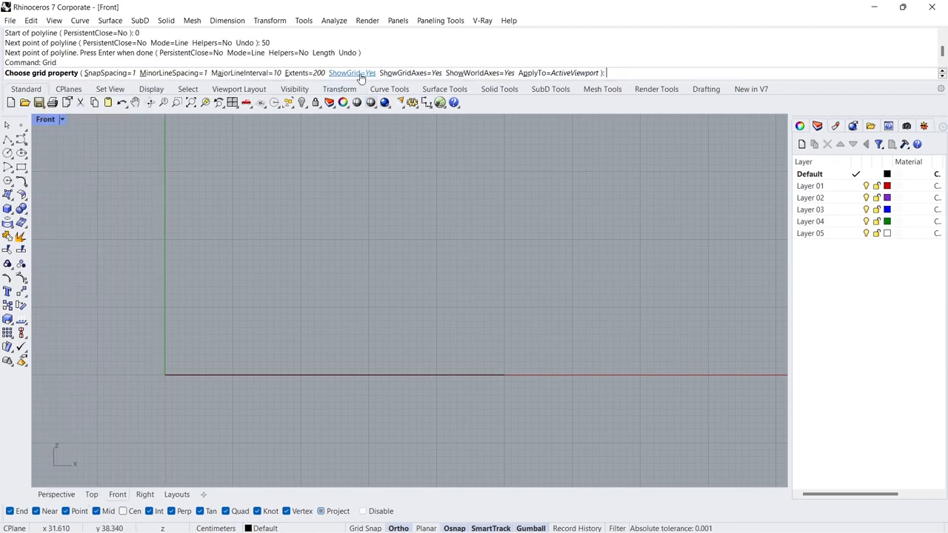
pyautogui.click(353, 73)
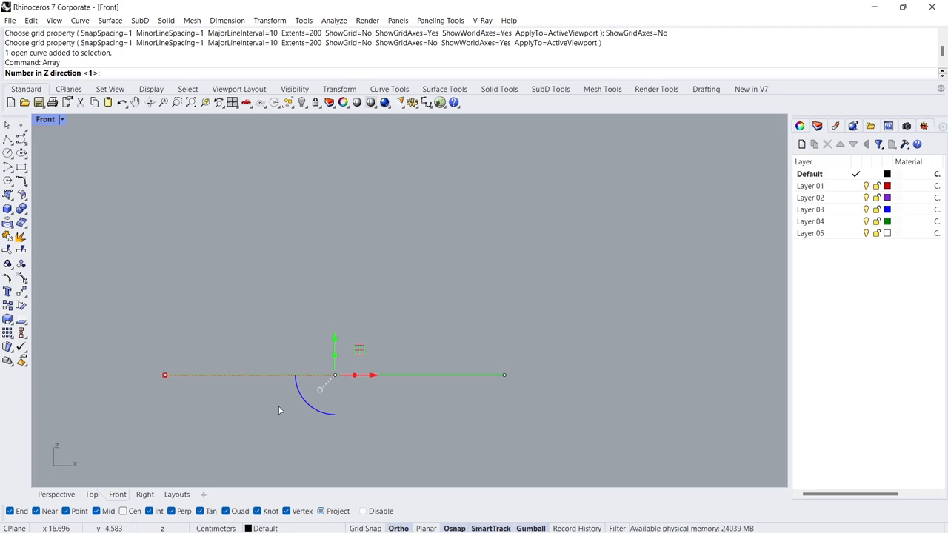
# Step: Array the line into four parallel copies spaced 0.5 apart
pyautogui.click(164, 375)
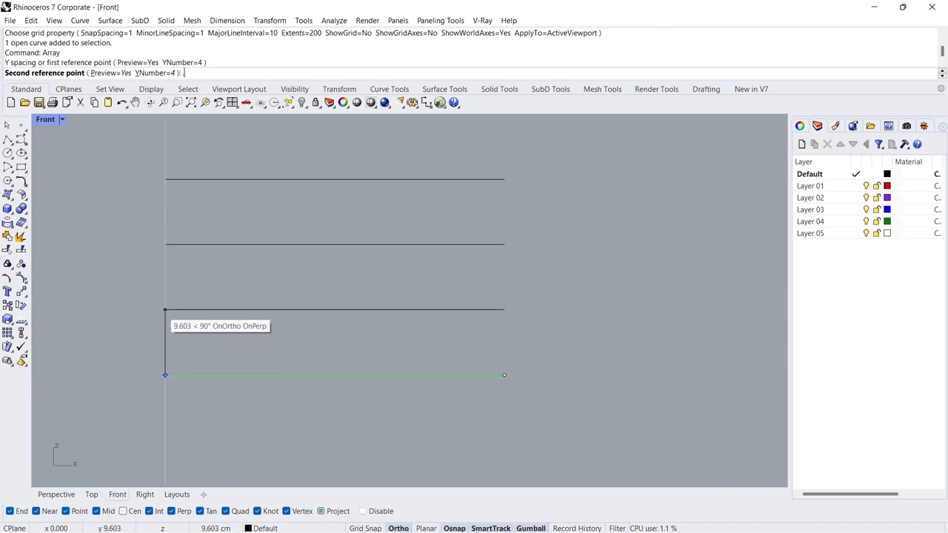
pyautogui.write('.5')
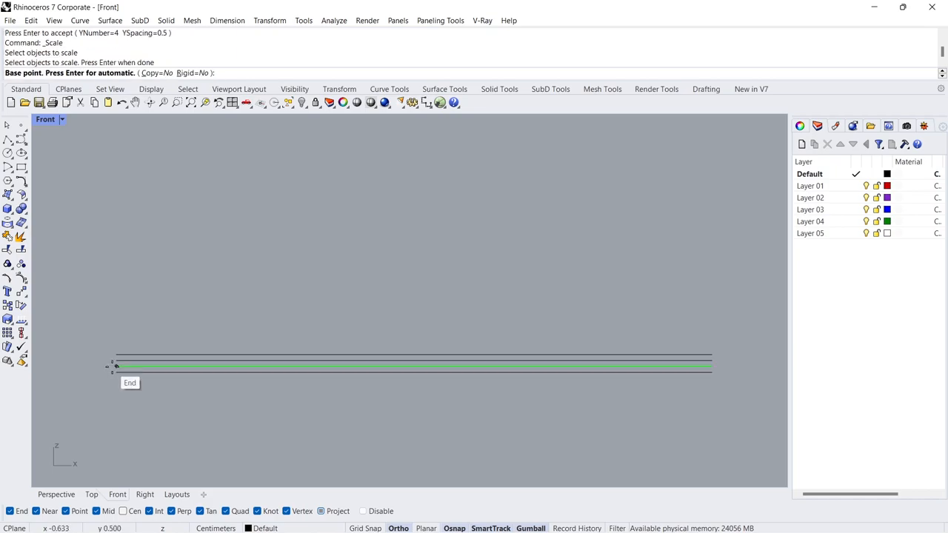
# Step: Scale1D the lines from their shared left end to lengths 45 and 34, staggering their ends
pyautogui.click(115, 368)
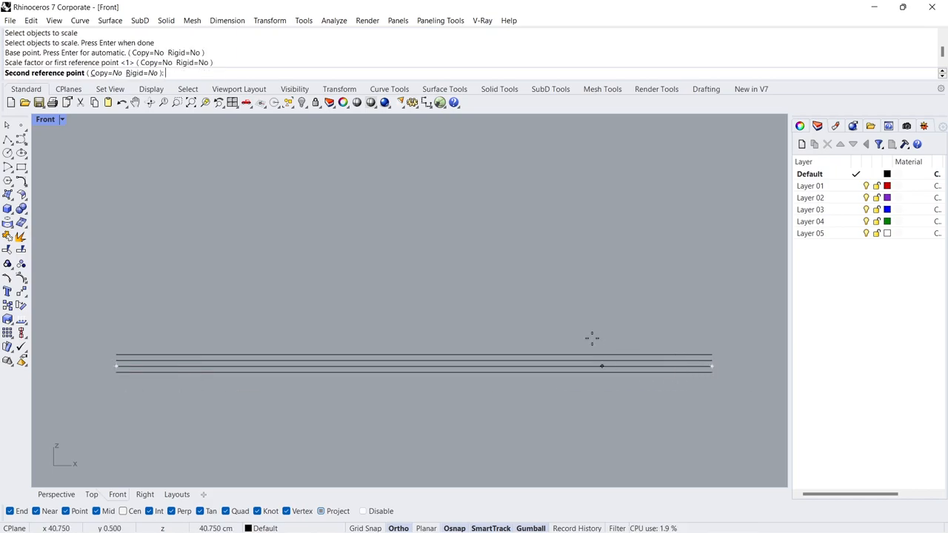
pyautogui.write('45')
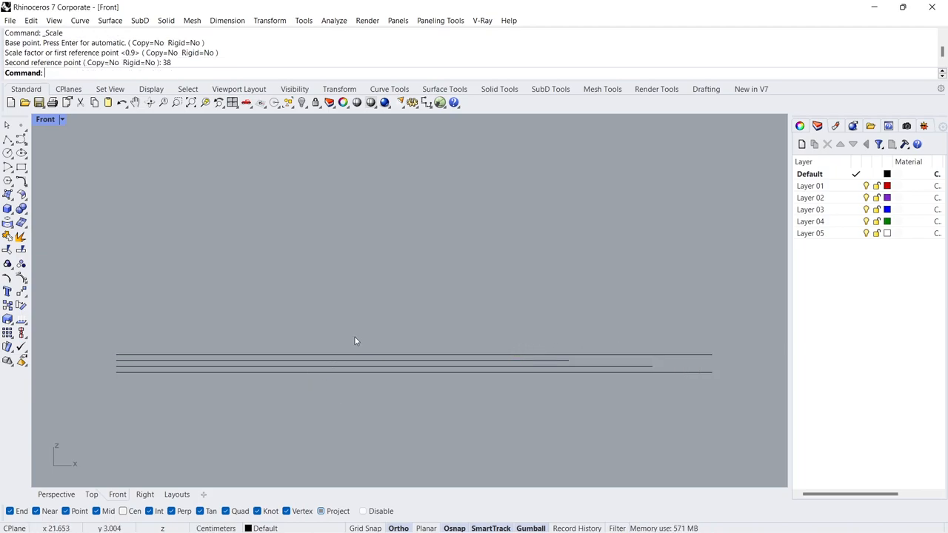
pyautogui.click(341, 354)
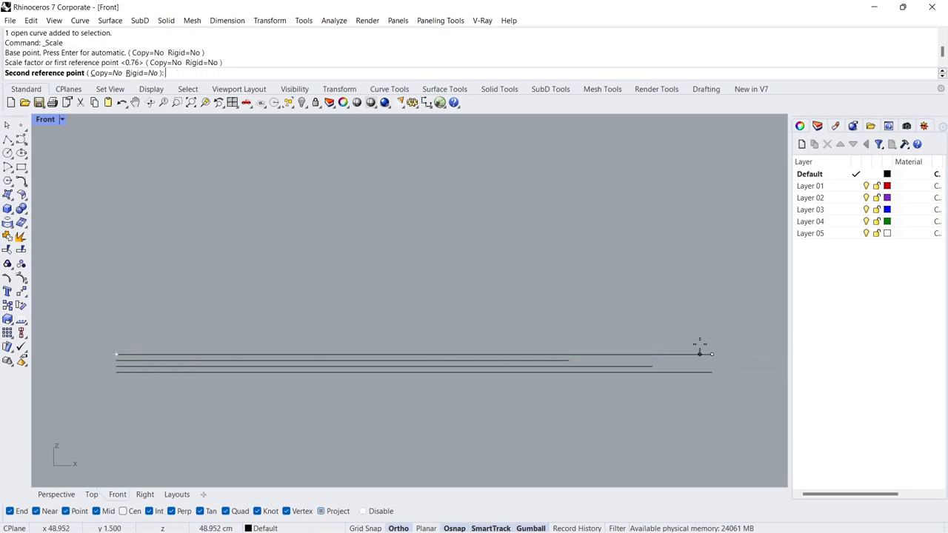
pyautogui.write('34')
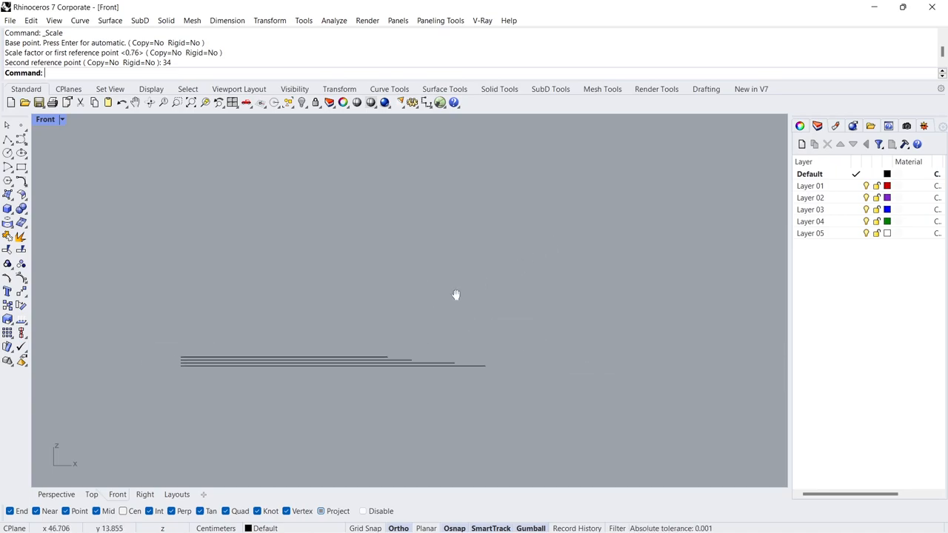
pyautogui.moveTo(21, 166)
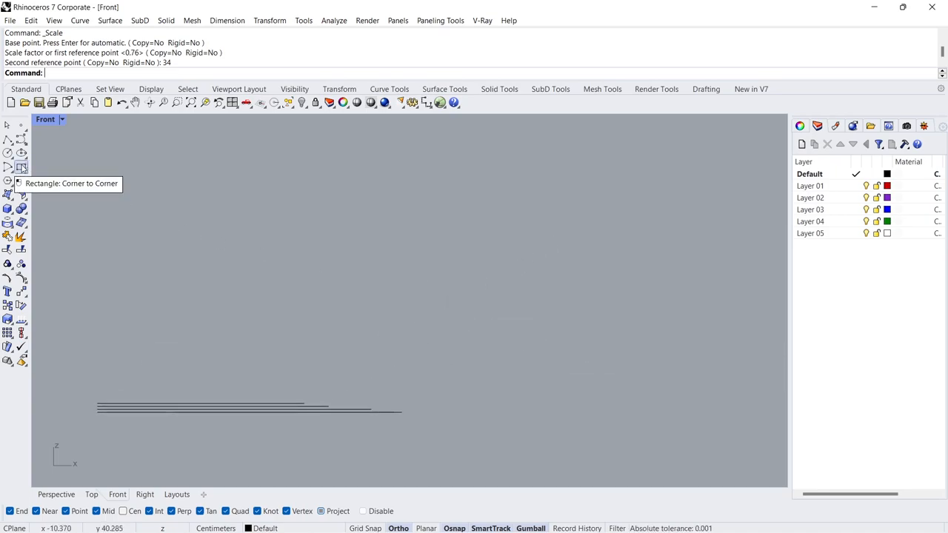
# Step: Use a corner-to-corner helper rectangle to make the higher, reversed set of stepped lines on the right
pyautogui.click(21, 165)
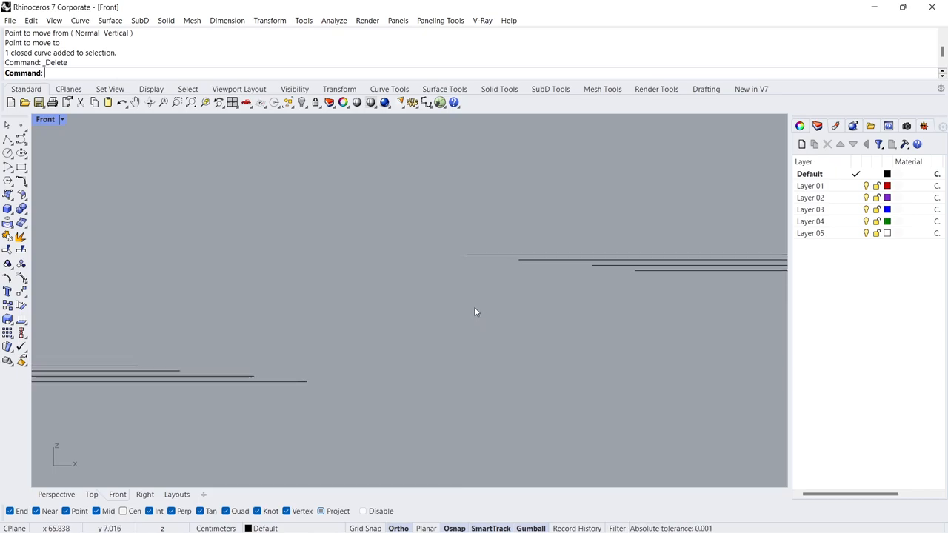
pyautogui.write('BlendEdge')
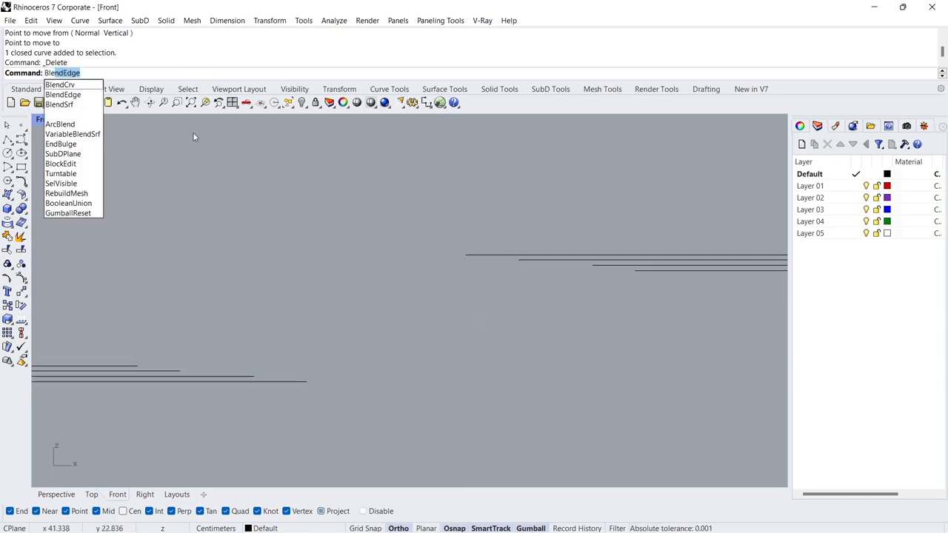
# Step: Blend each lower strip to its upper match with curvature-continuous curves and select all pieces
pyautogui.click(59, 84)
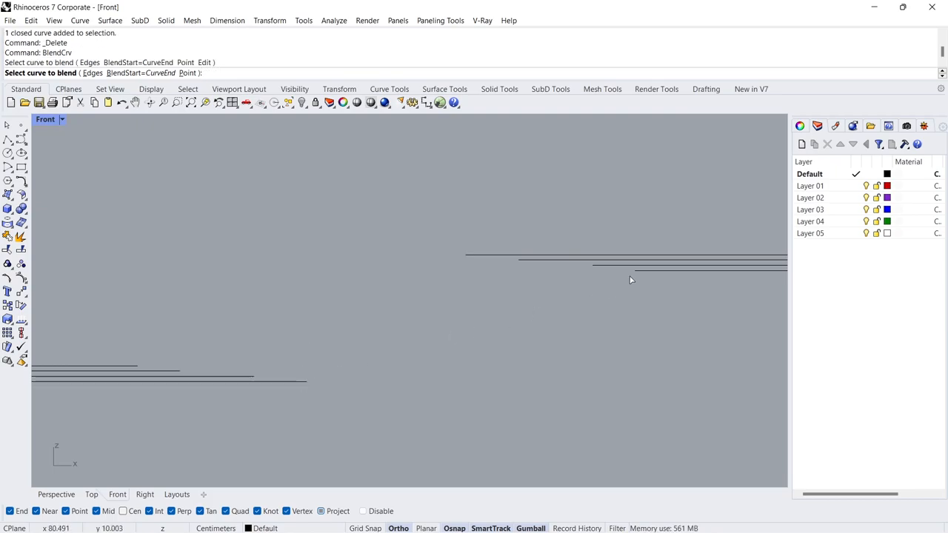
pyautogui.click(634, 270)
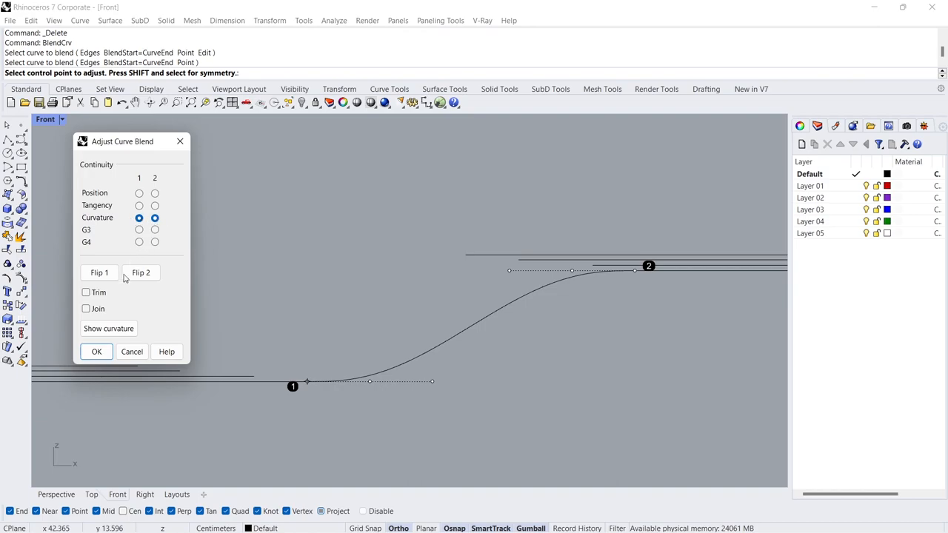
pyautogui.click(97, 351)
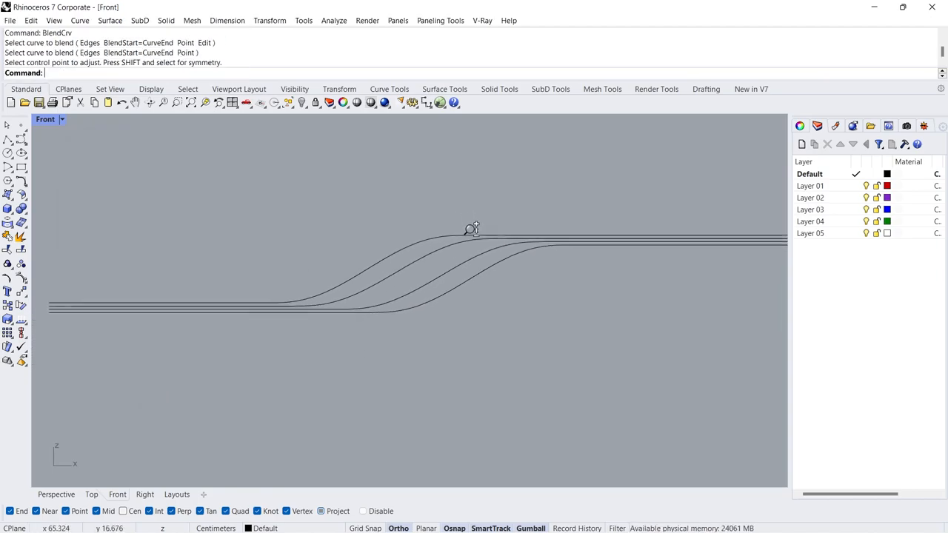
pyautogui.click(471, 230)
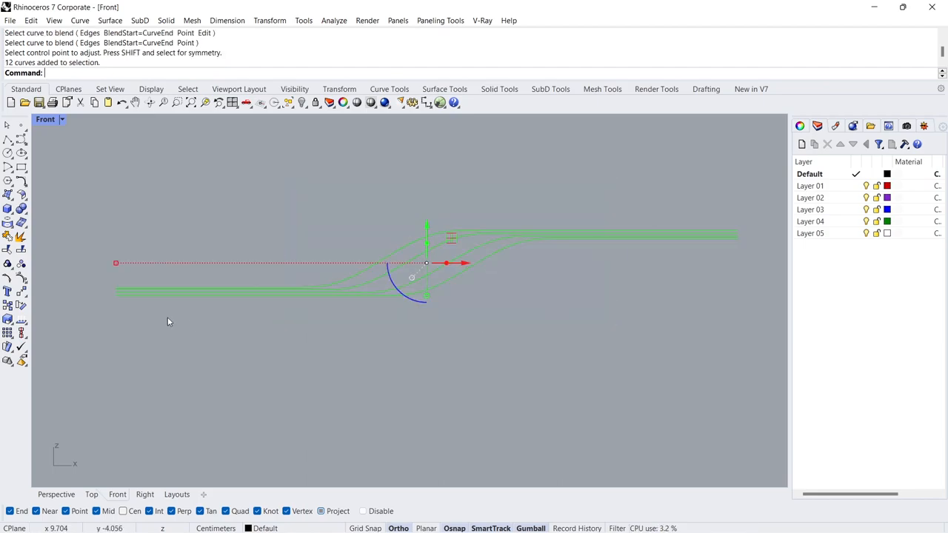
pyautogui.moveTo(9, 235)
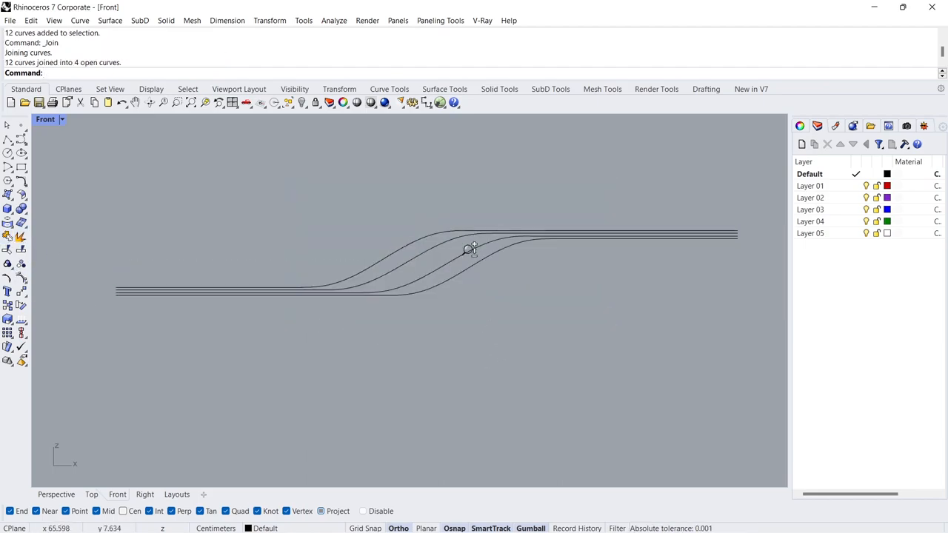
# Step: Offset a joined S-curve by 0.5 with flat caps, picking the thickening side
pyautogui.click(467, 249)
pyautogui.write('Offset')
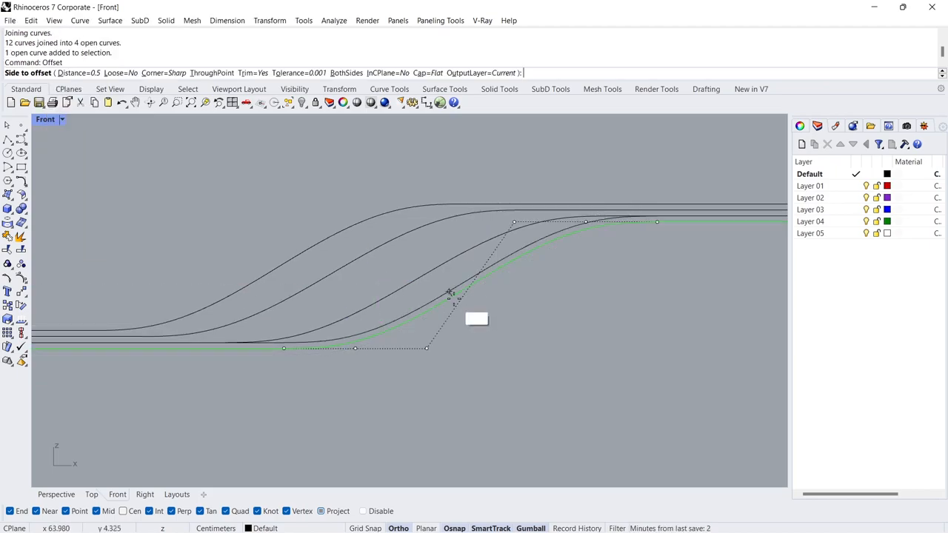
pyautogui.moveTo(448, 289)
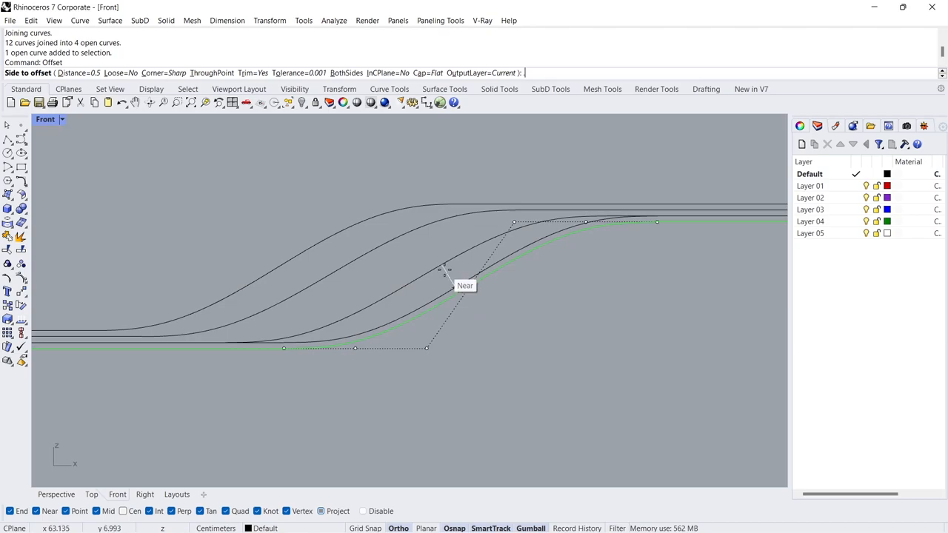
pyautogui.click(444, 278)
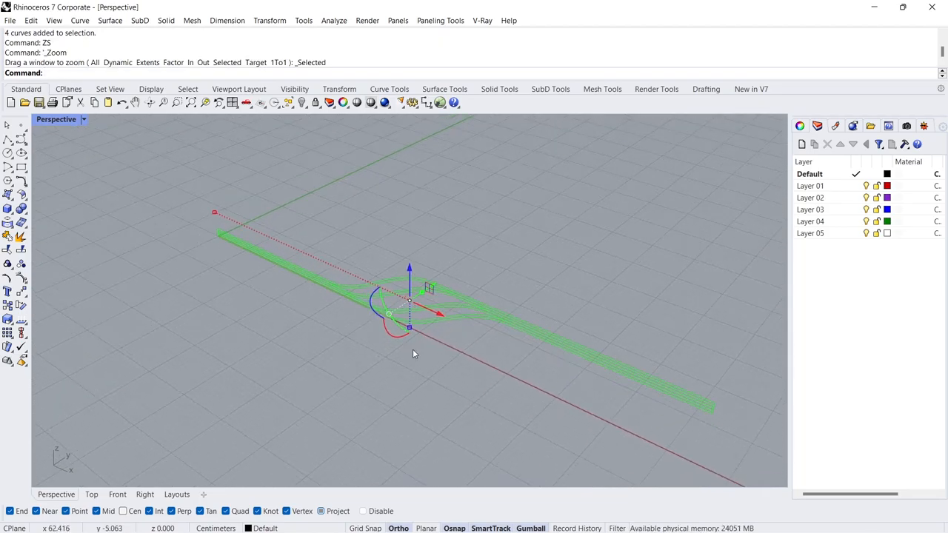
# Step: Extrude the strip outlines as solids 15 units into the slab's ribbon walls
pyautogui.write('ExtractIsocurve')
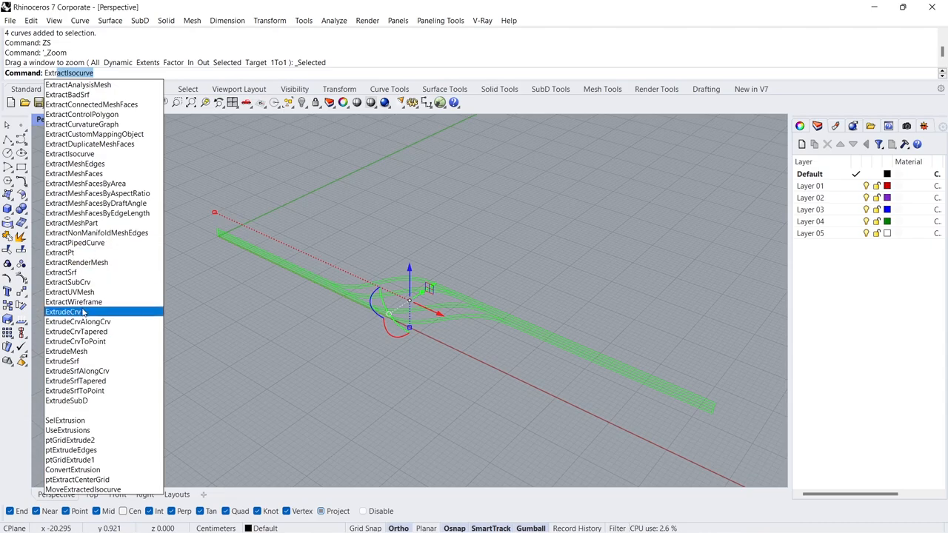
pyautogui.click(63, 311)
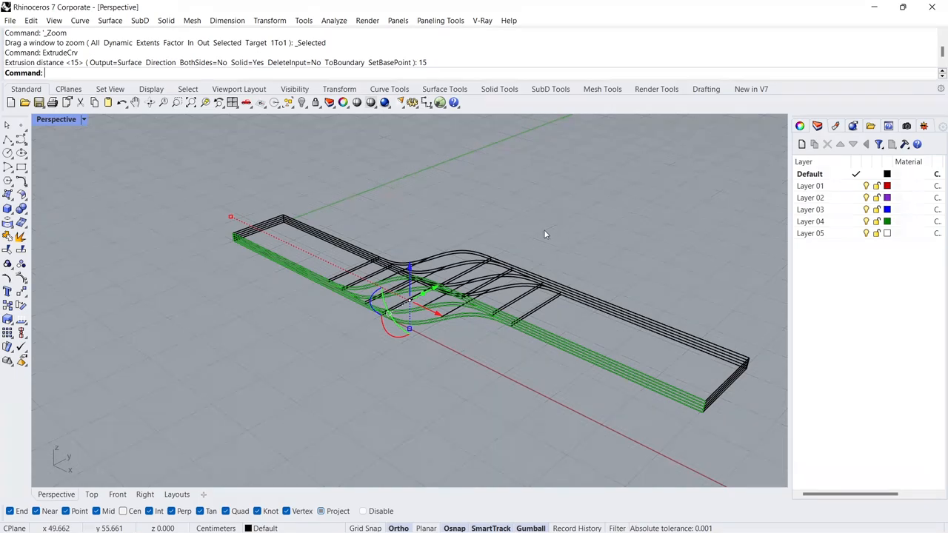
pyautogui.rightClick(810, 186)
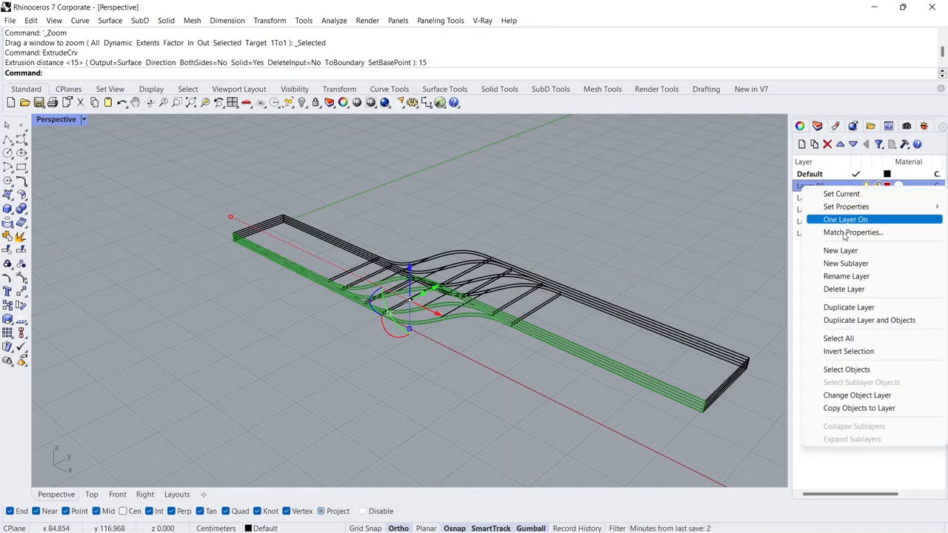
# Step: Move the strips to Layer 01 and display them in Arctic white shaded mode, orbiting to the side
pyautogui.click(857, 394)
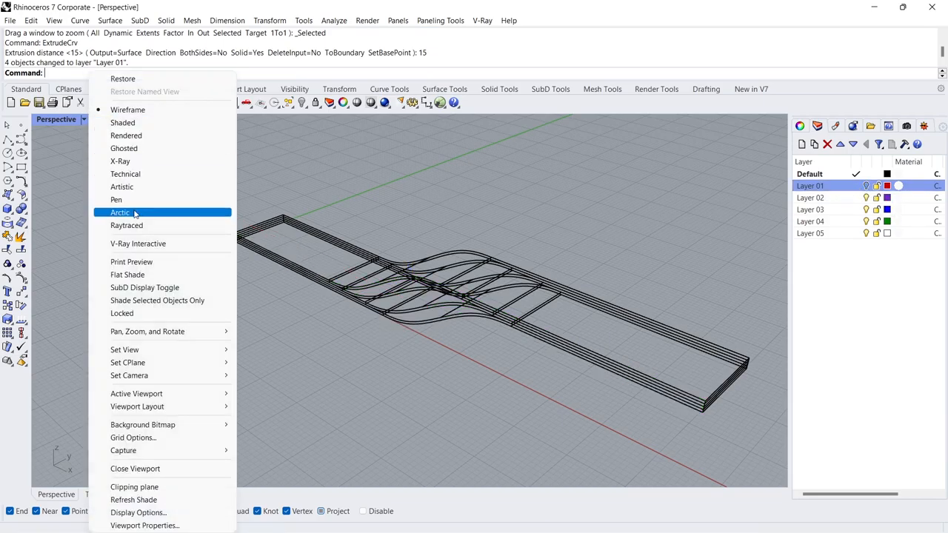
pyautogui.click(120, 213)
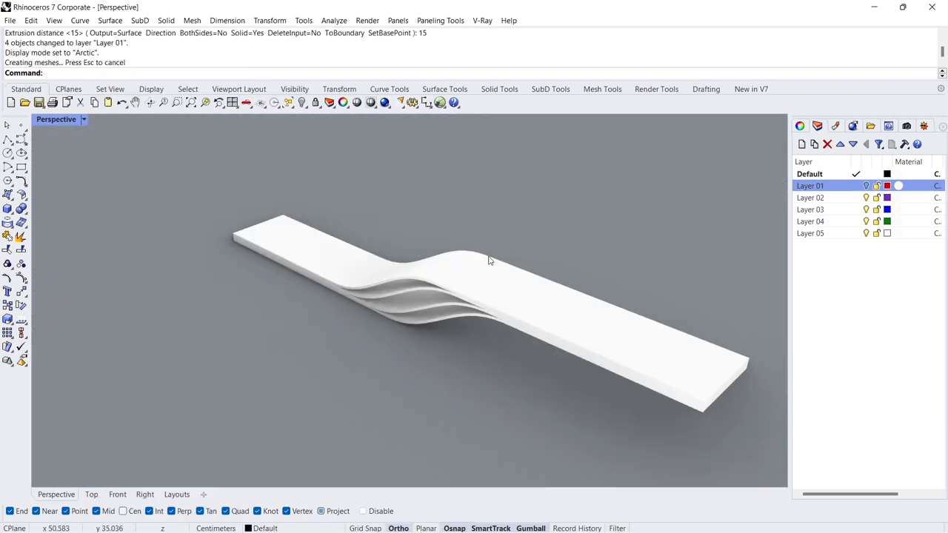
pyautogui.moveTo(489, 260); pyautogui.dragTo(533, 207)
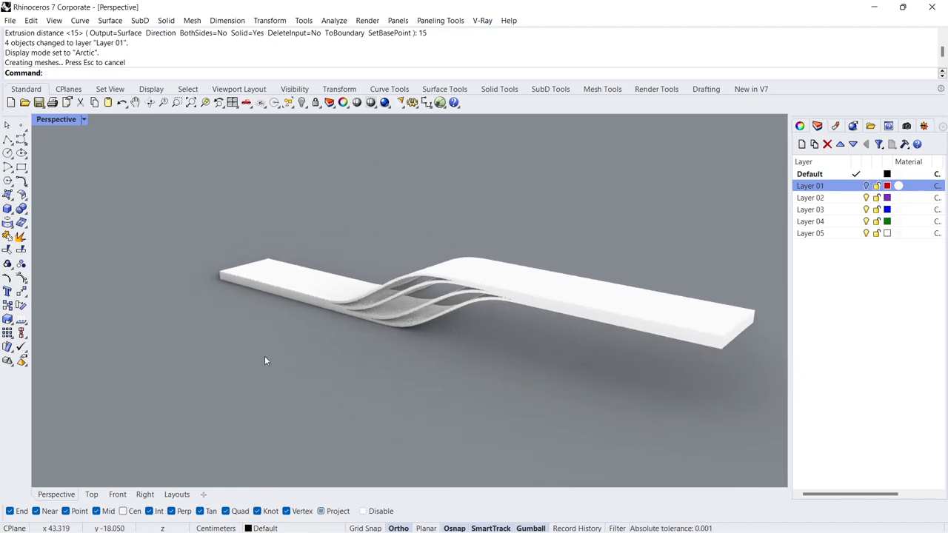
# Step: Maximize the Front view and draw 30-degree BothSides pivot lines at the slab's ends
pyautogui.click(117, 495)
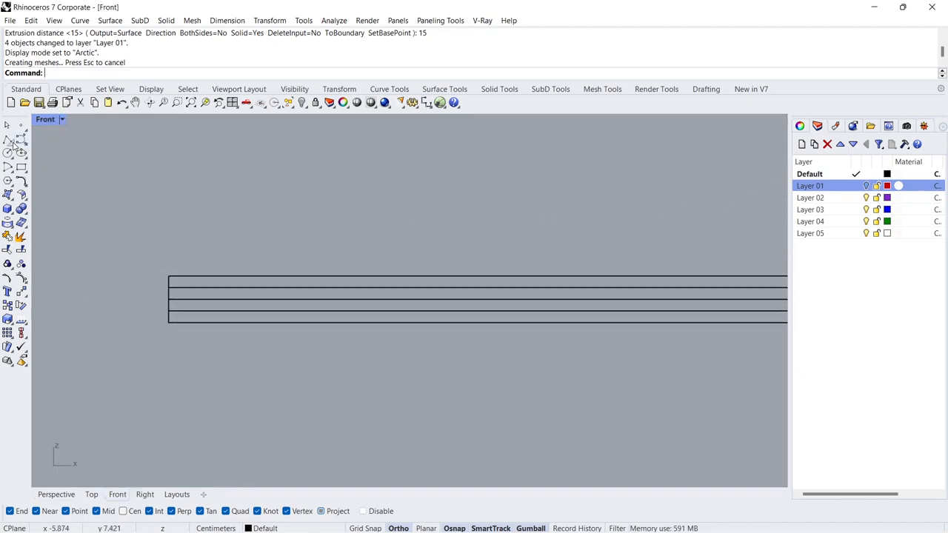
pyautogui.click(9, 139)
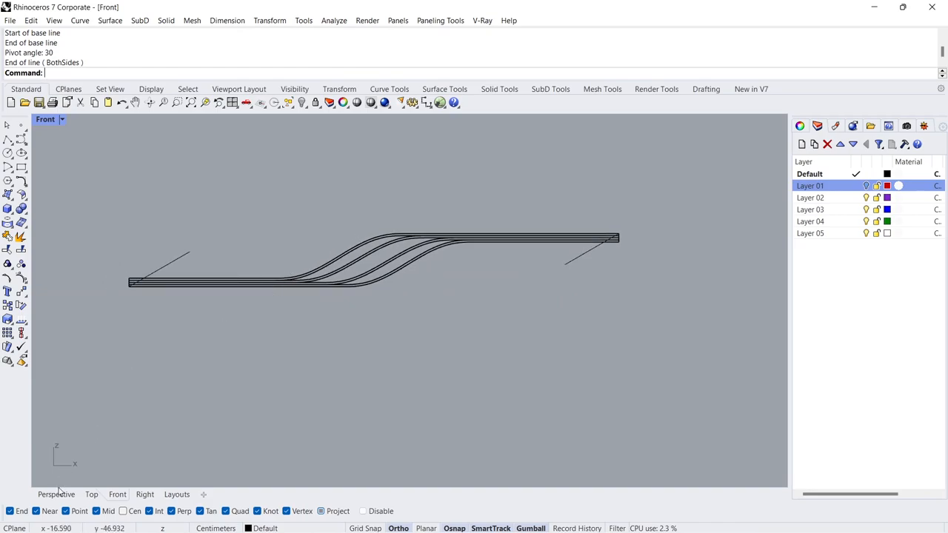
# Step: Back in Perspective, start WireCut to slice the slab with the angled lines
pyautogui.click(56, 495)
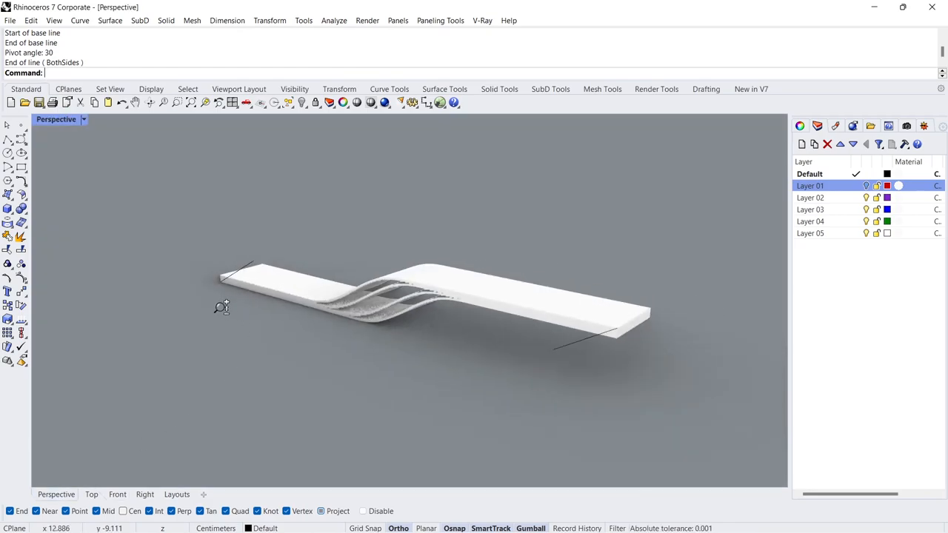
pyautogui.write('WireCut')
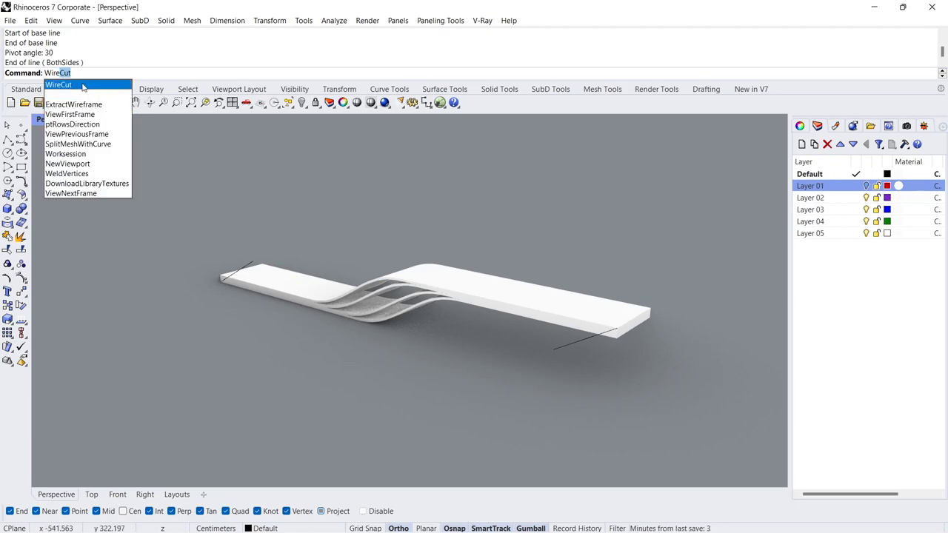
pyautogui.click(59, 83)
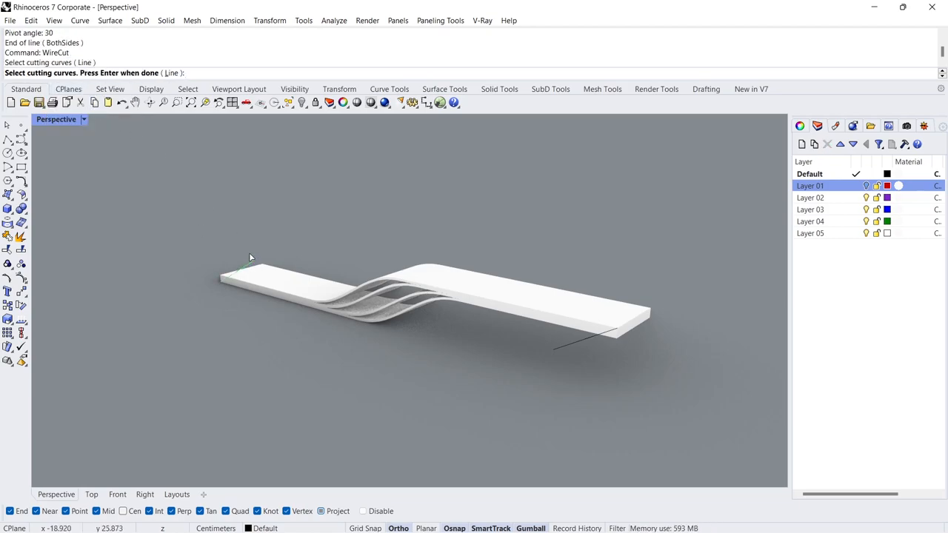